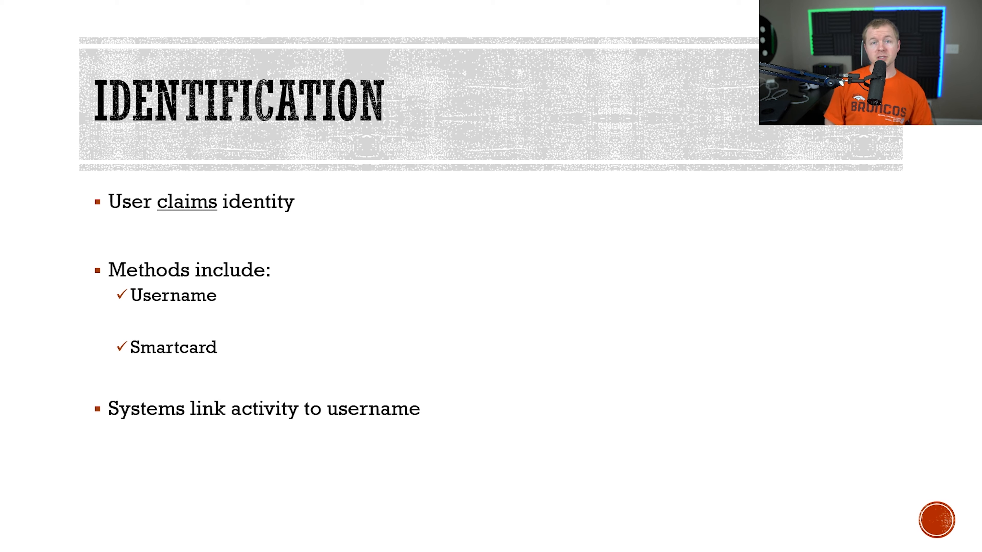
key(Right)
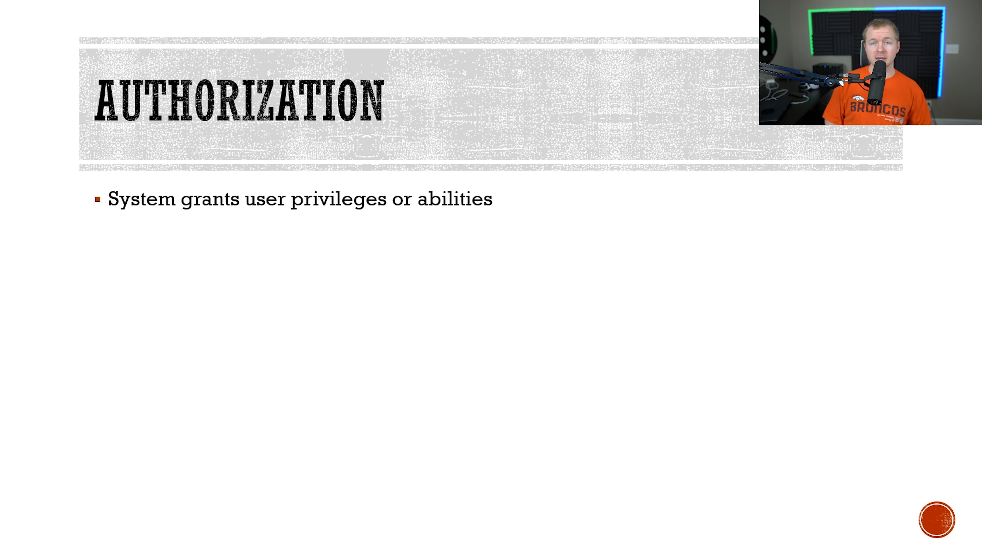